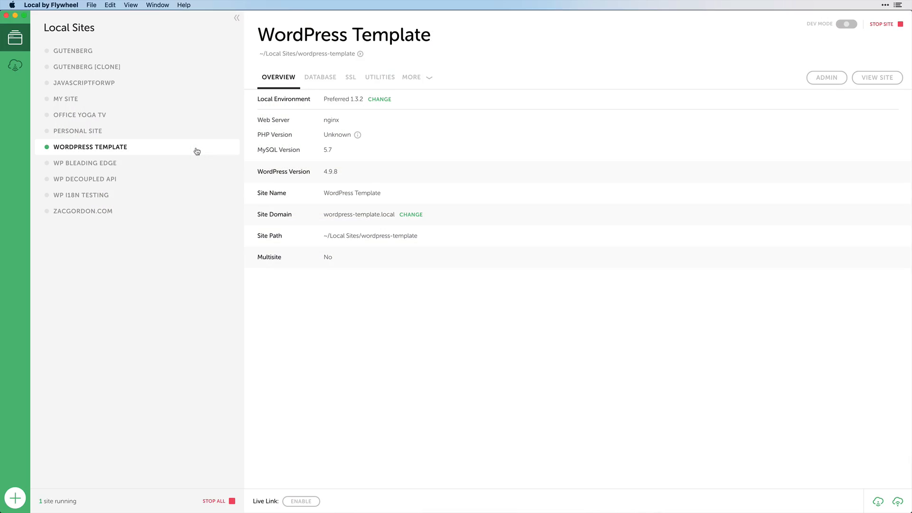
- Bring up the site actions menu for WordPress Template in the Local Sites list
right_click(90, 146)
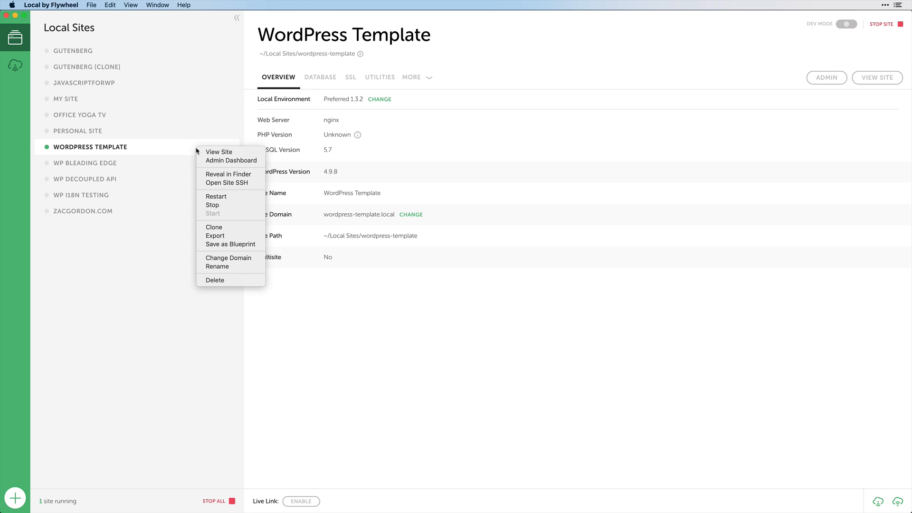
mouse_move(231, 160)
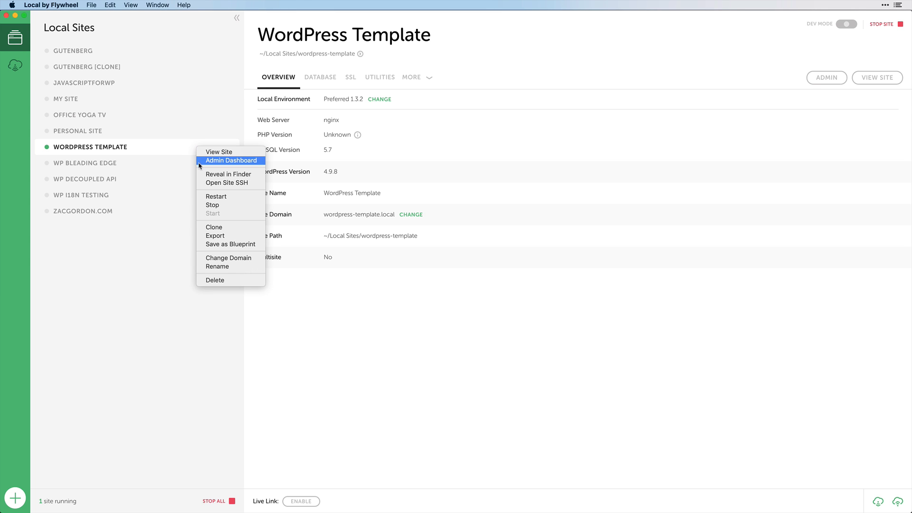
mouse_move(214, 227)
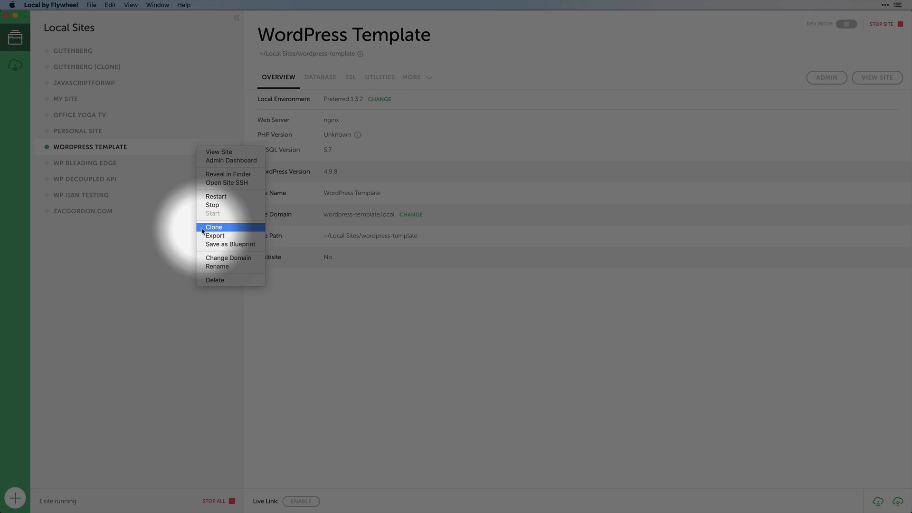
mouse_move(230, 244)
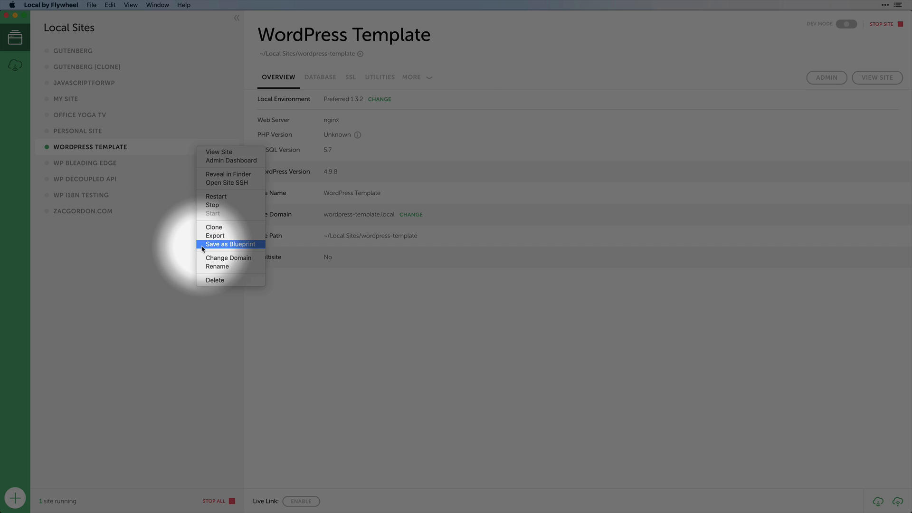
mouse_move(214, 228)
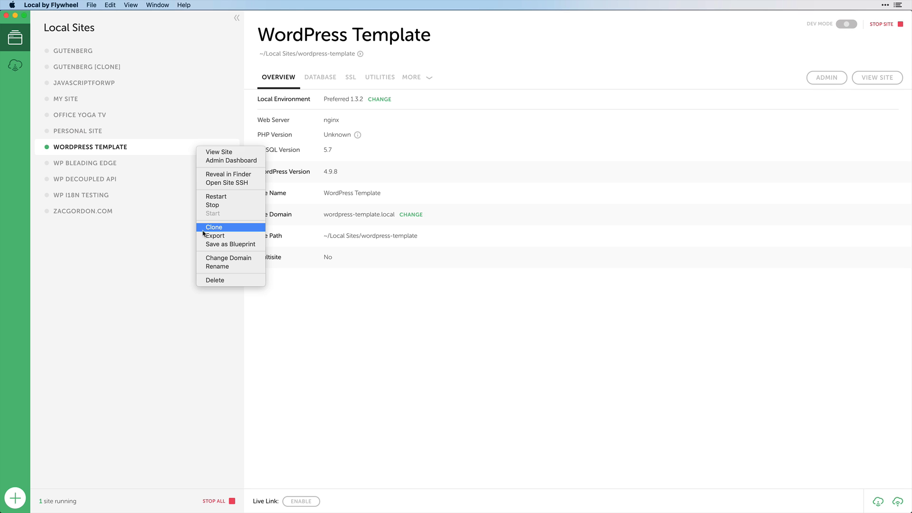
mouse_move(214, 236)
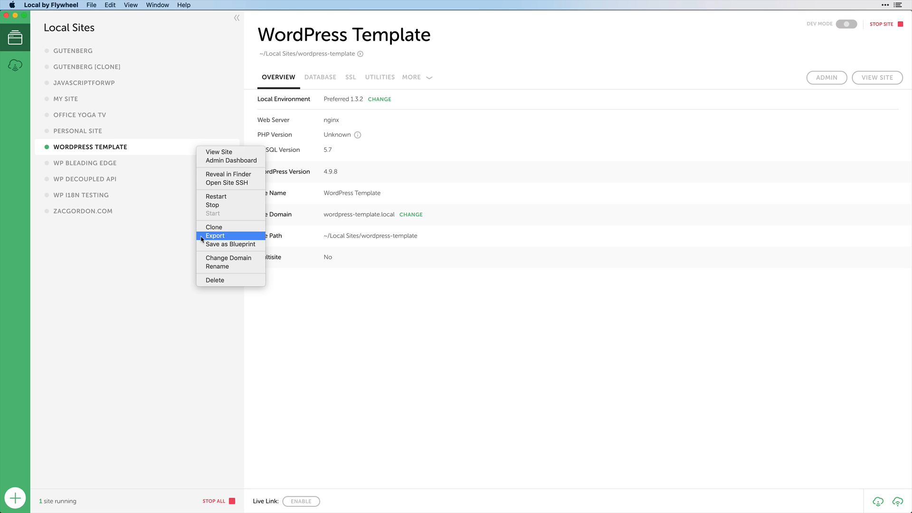
mouse_move(230, 244)
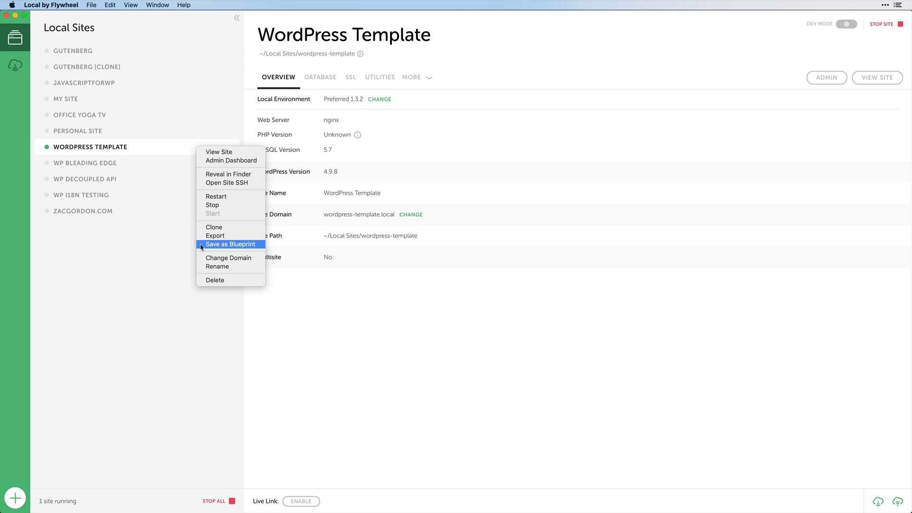
- Save WordPress Template as a blueprint named 'WordPress Starter'
click(230, 244)
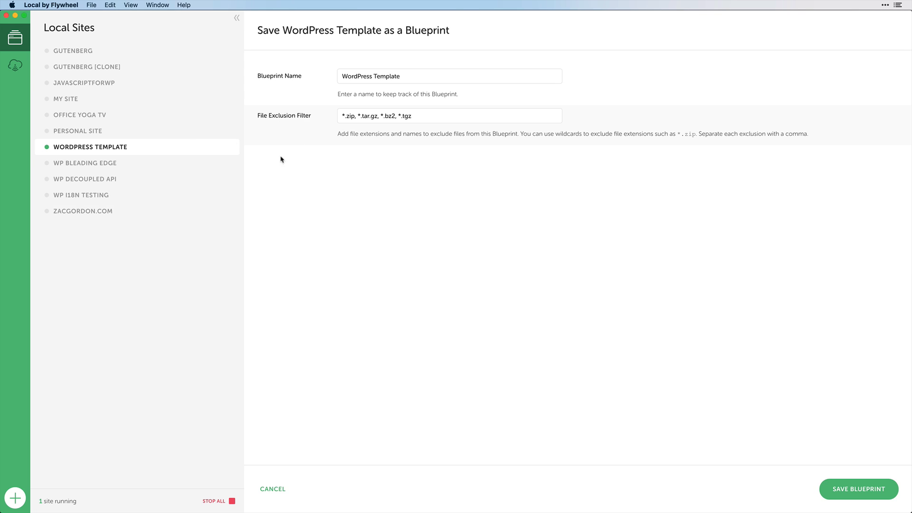
text(WordPress St)
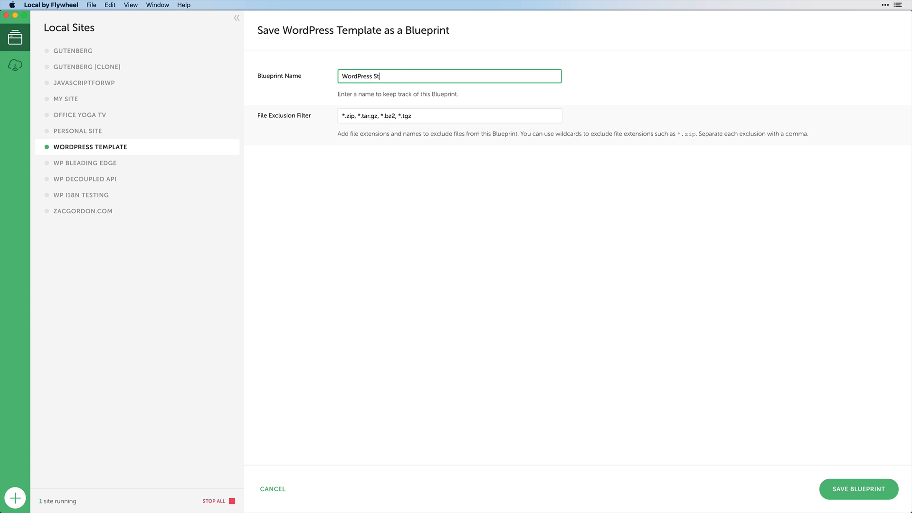
text(arter)
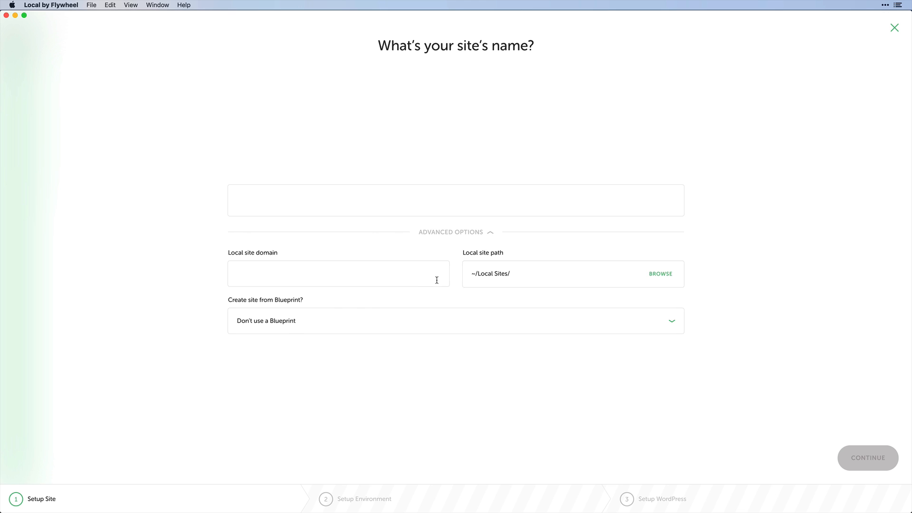
- Name the new site Test Site, continue to the environment step and compare Preferred with Custom
click(455, 320)
text(Test Site)
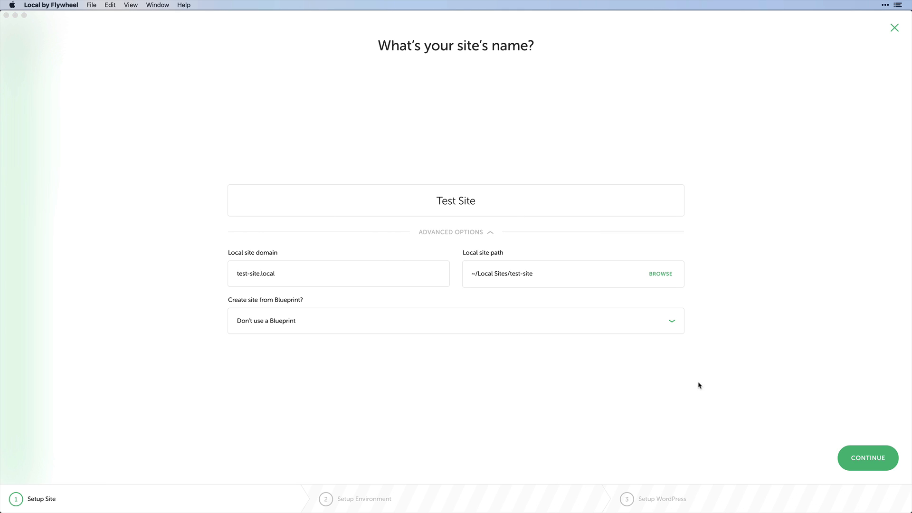
click(868, 458)
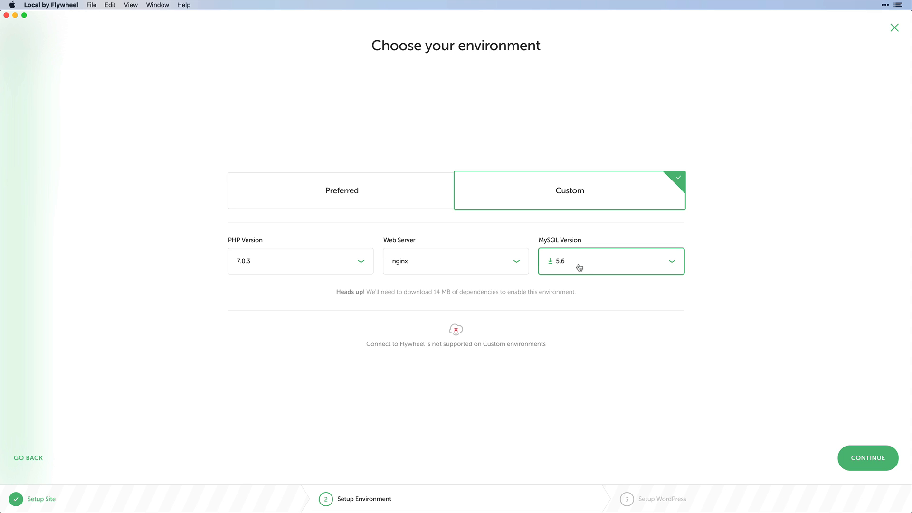
click(341, 190)
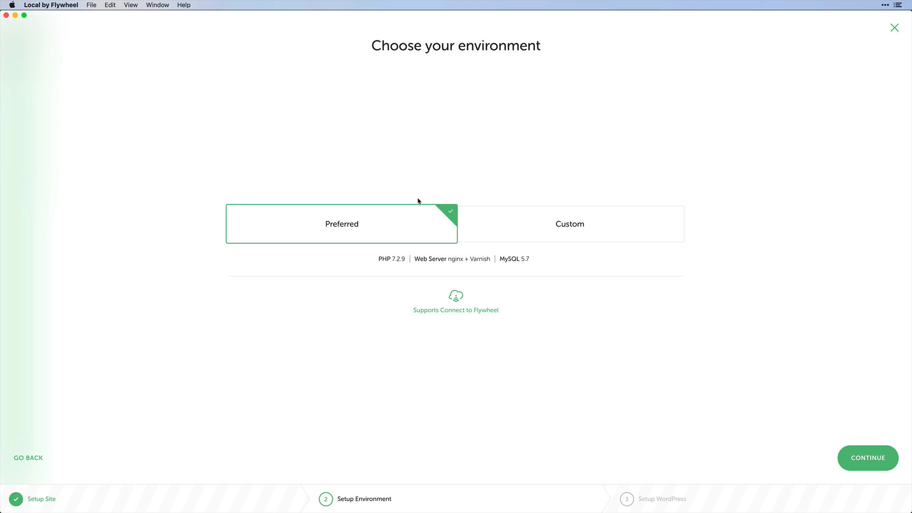
click(569, 224)
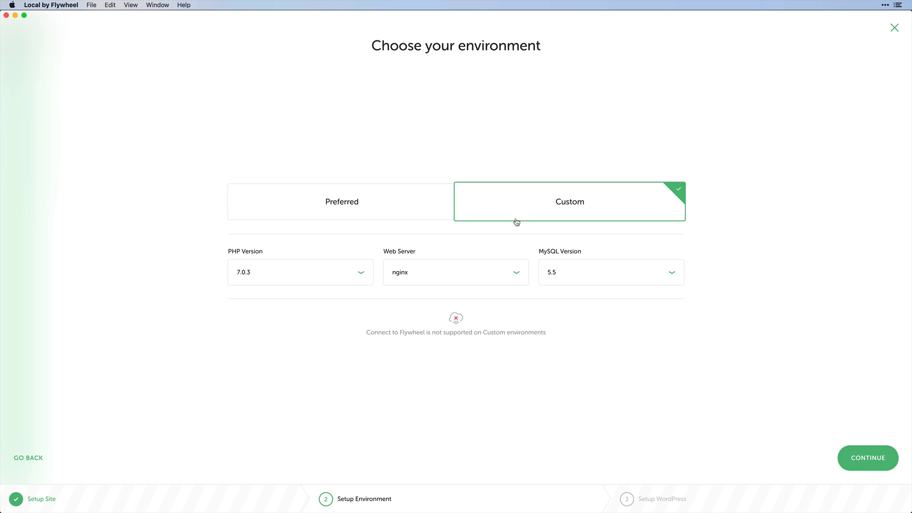
mouse_move(547, 286)
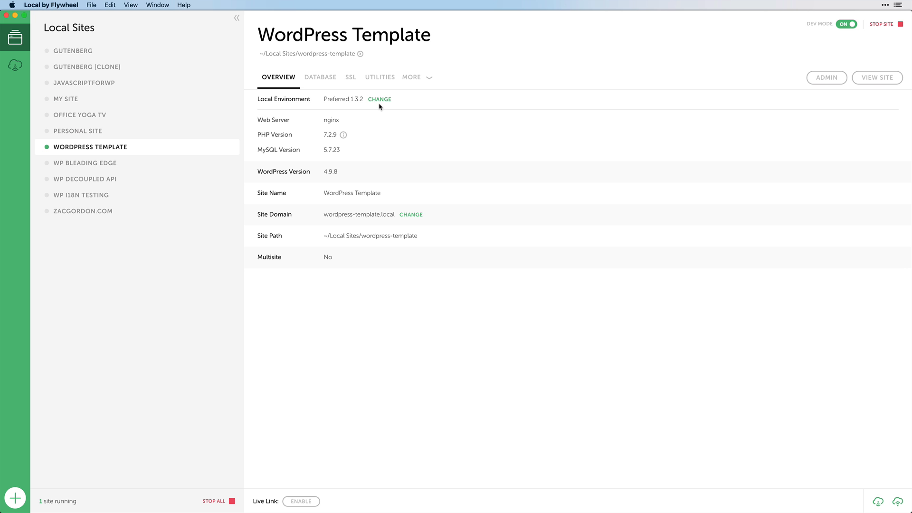
- Save a Custom environment for WordPress Template: Apache web server, PHP 7.2.0, MySQL 5.6
click(379, 99)
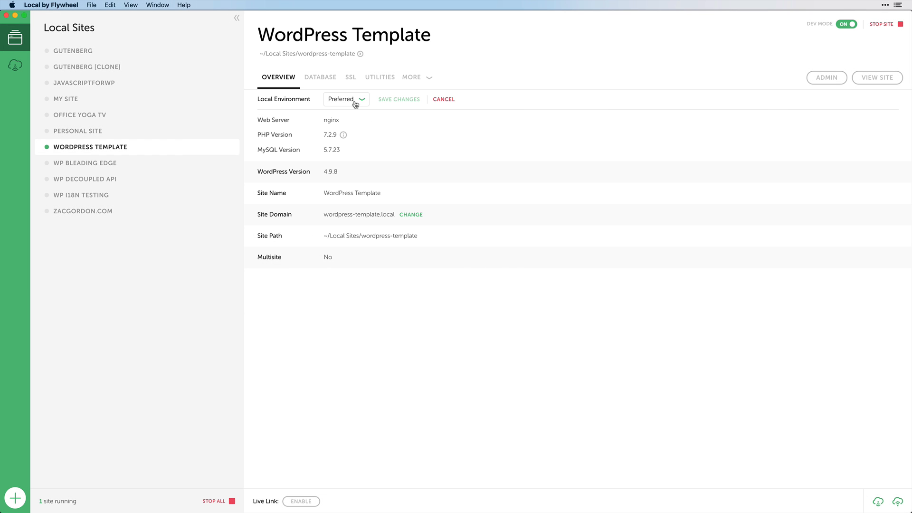
click(346, 99)
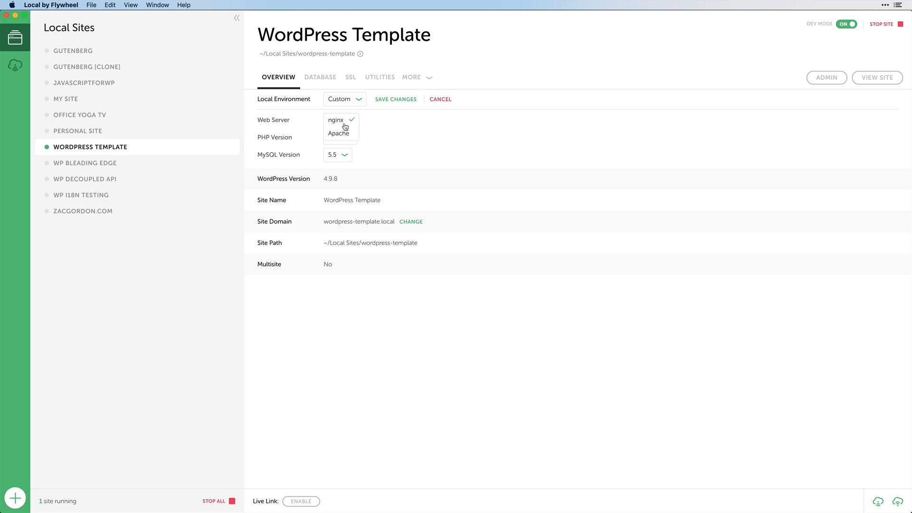
click(338, 133)
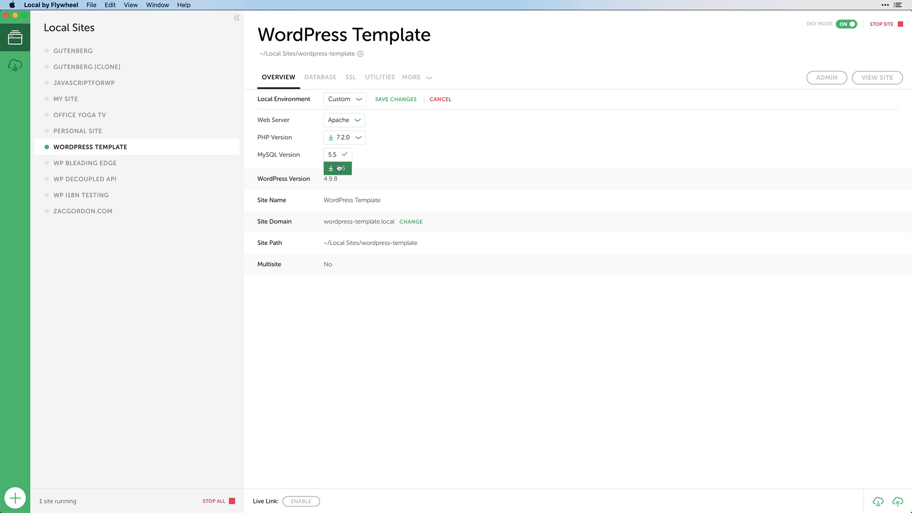
click(337, 169)
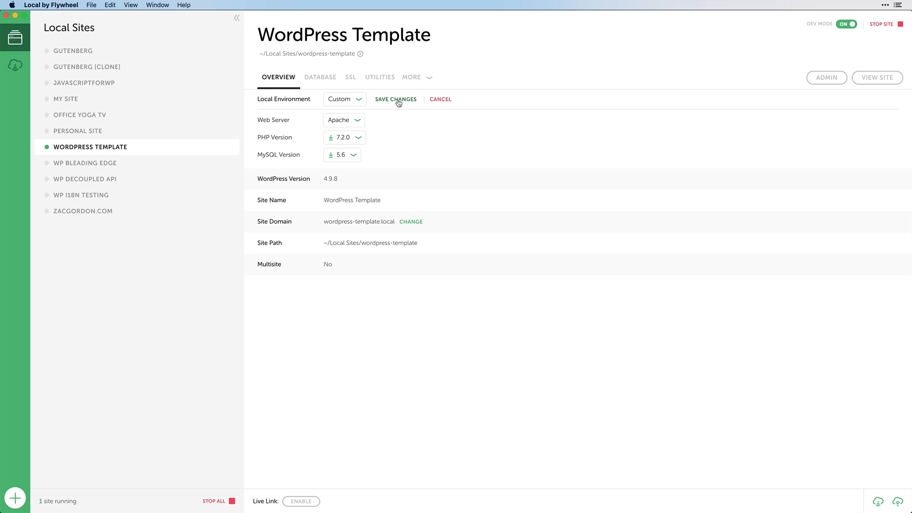
click(396, 99)
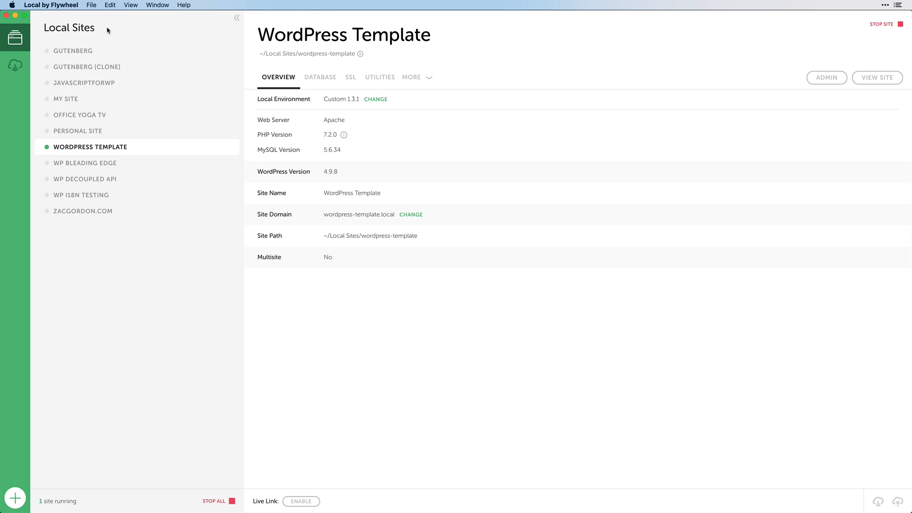
- In Preferences, apply the Dark theme, then return to the Light theme
click(50, 5)
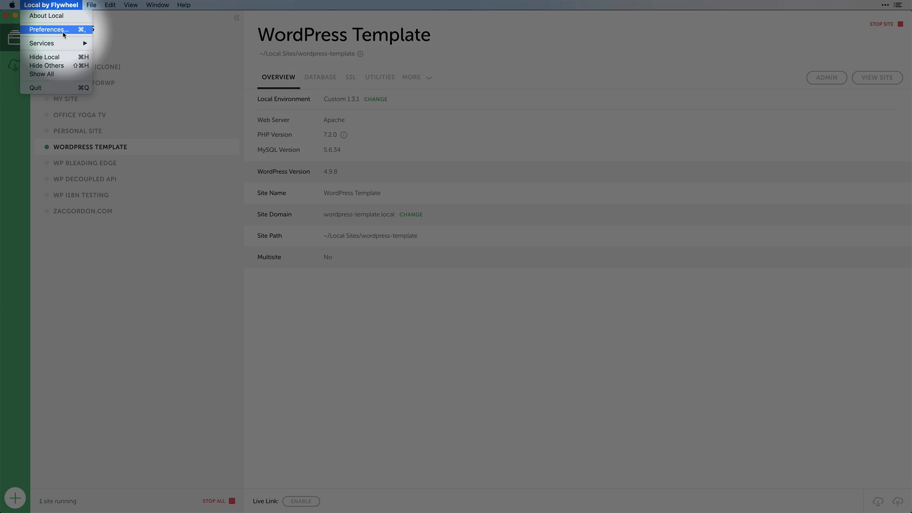
click(49, 29)
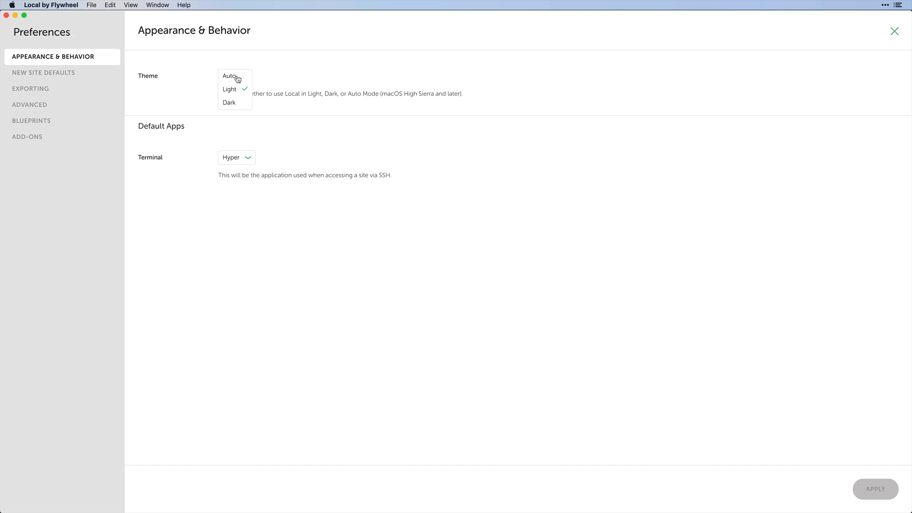
click(229, 102)
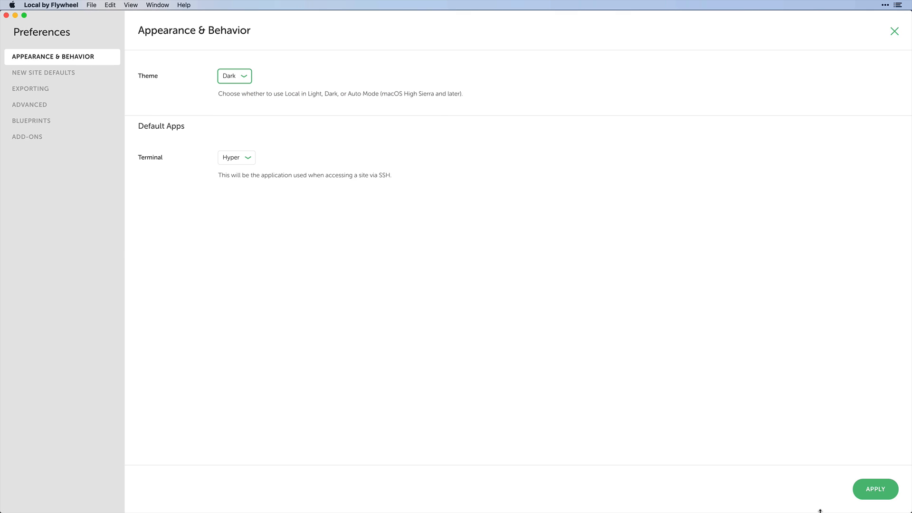
click(875, 488)
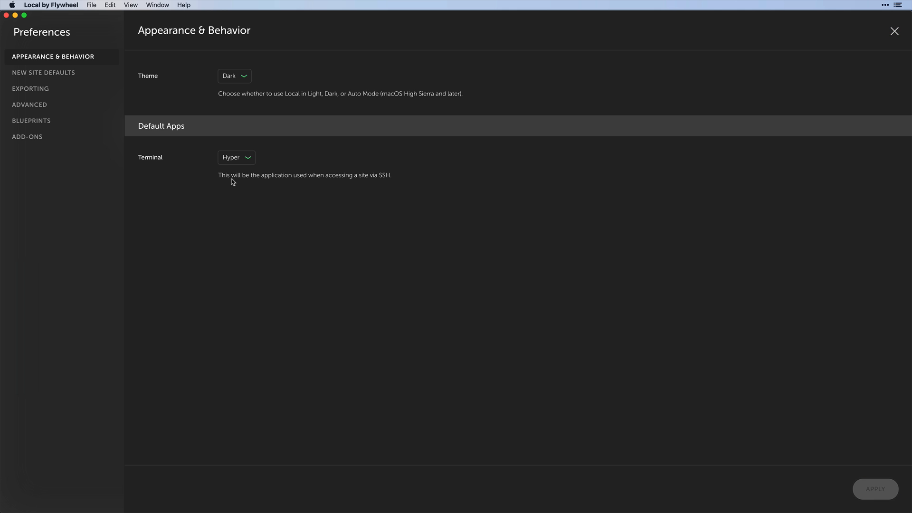
click(233, 76)
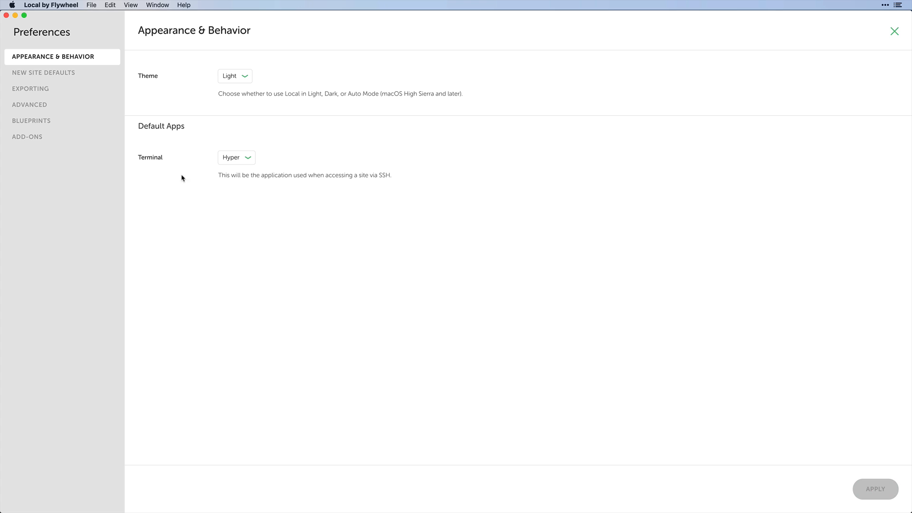
- Review the available terminal apps, then show the New Site Defaults settings
click(237, 157)
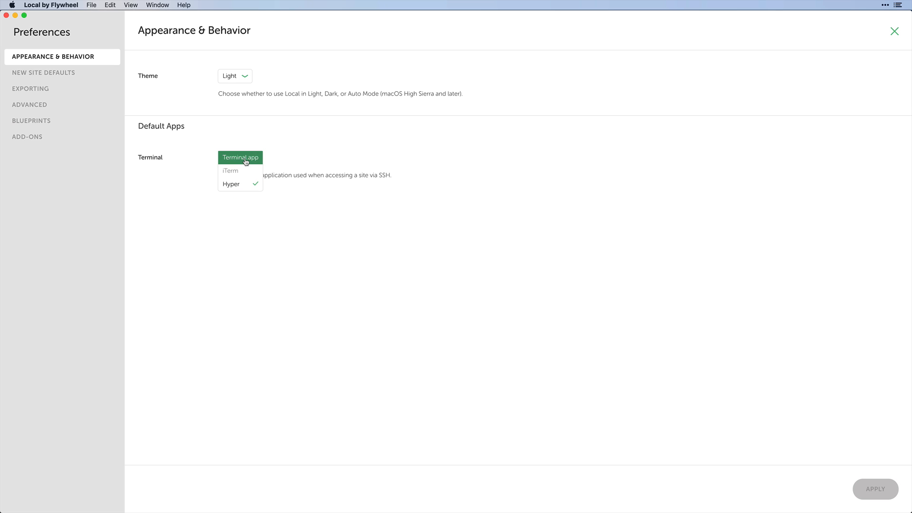
click(44, 72)
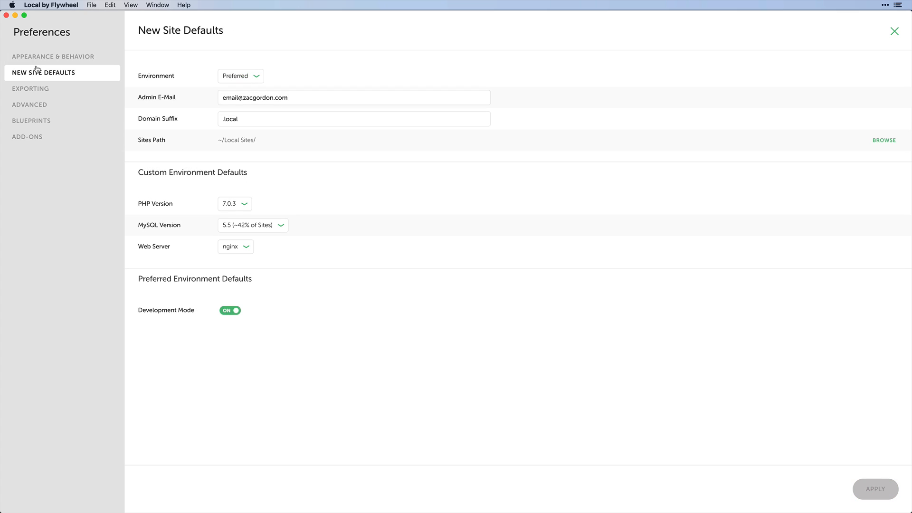
- Make Custom the default environment for new sites, then show the Advanced preferences
click(240, 76)
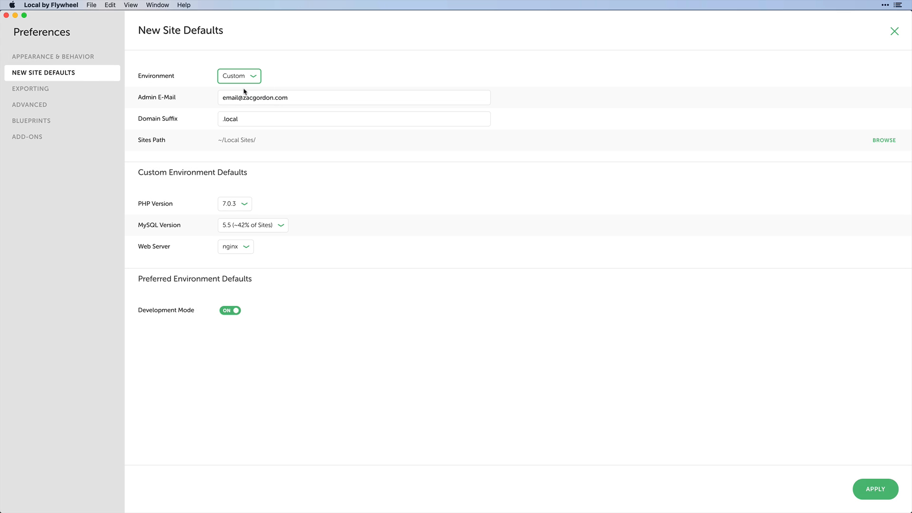
mouse_move(237, 229)
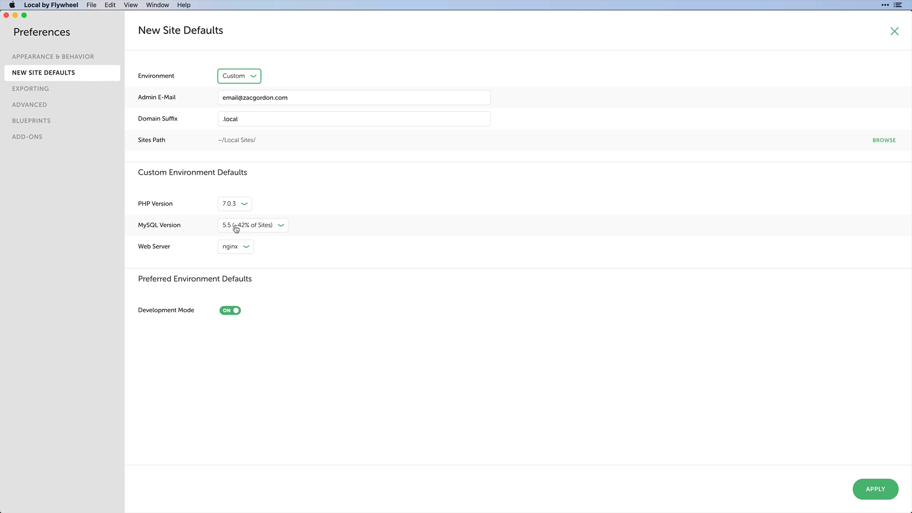
mouse_move(229, 208)
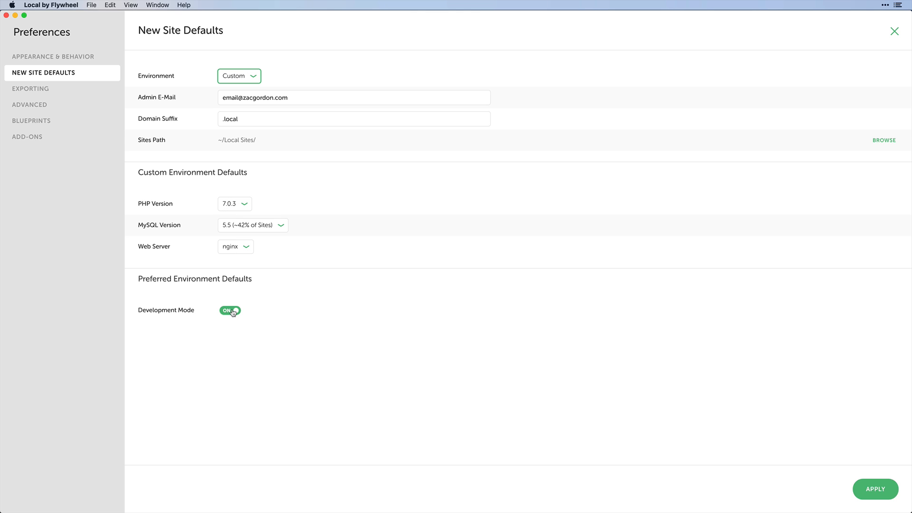
click(29, 105)
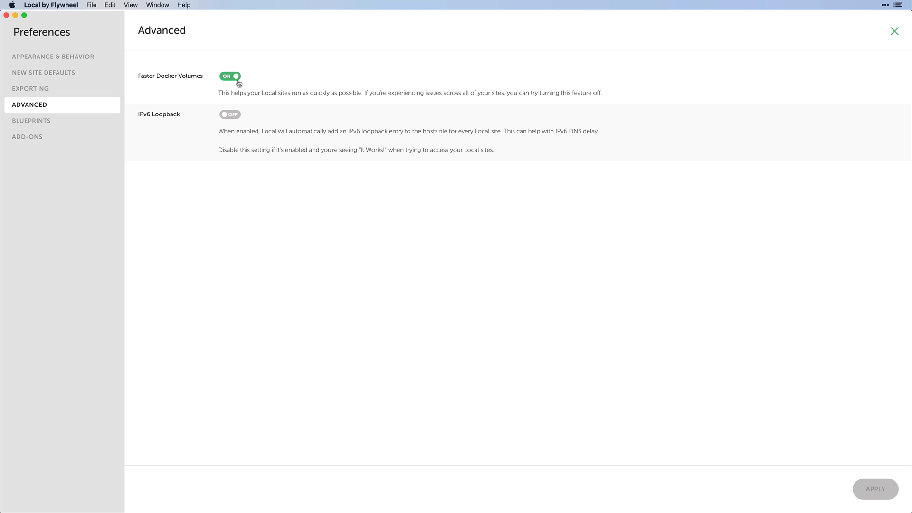
mouse_move(31, 121)
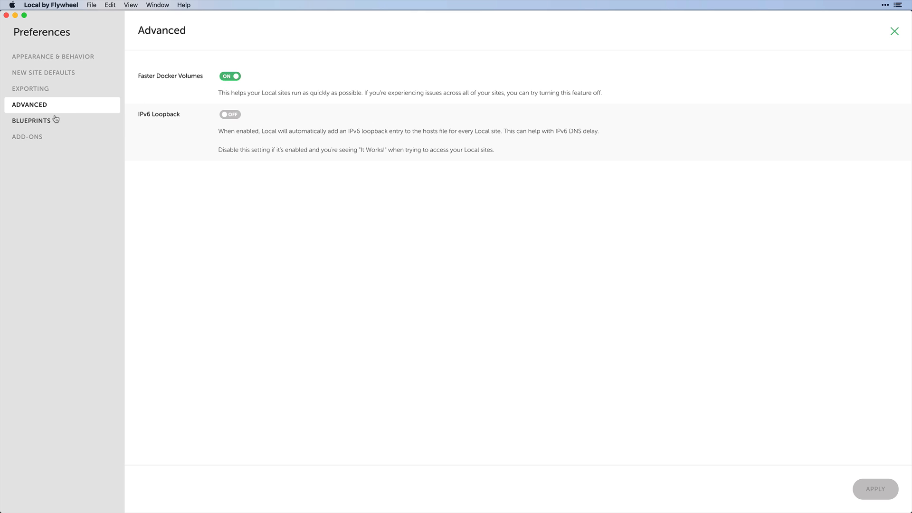
- Review the saved Blueprints and installed Add-ons, and reveal the add-ons folder
click(31, 120)
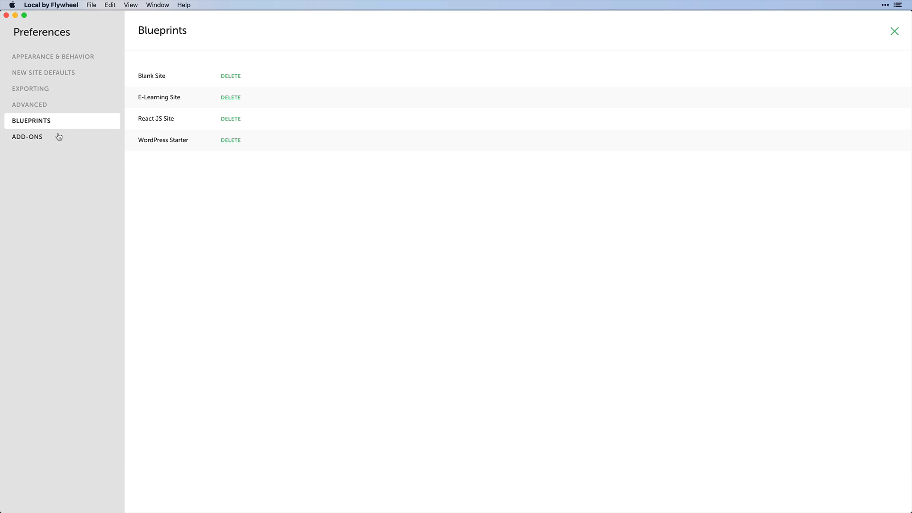
click(28, 136)
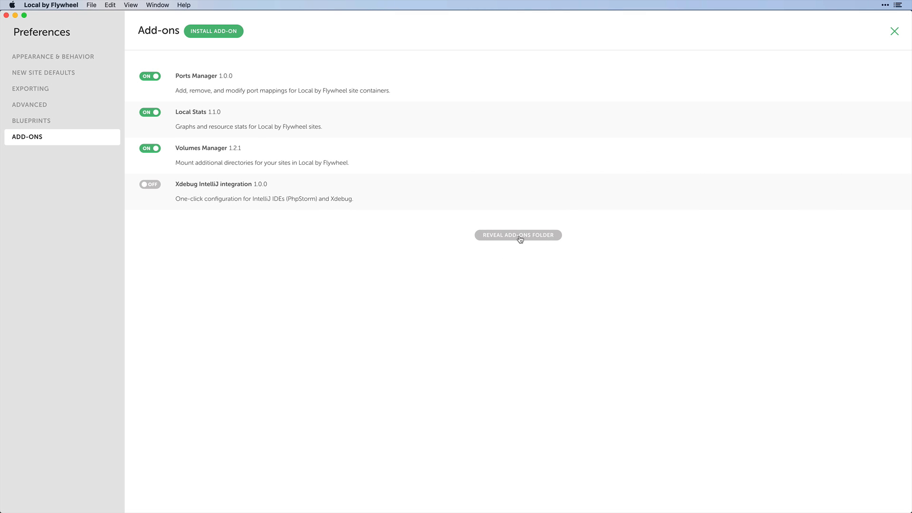
click(518, 235)
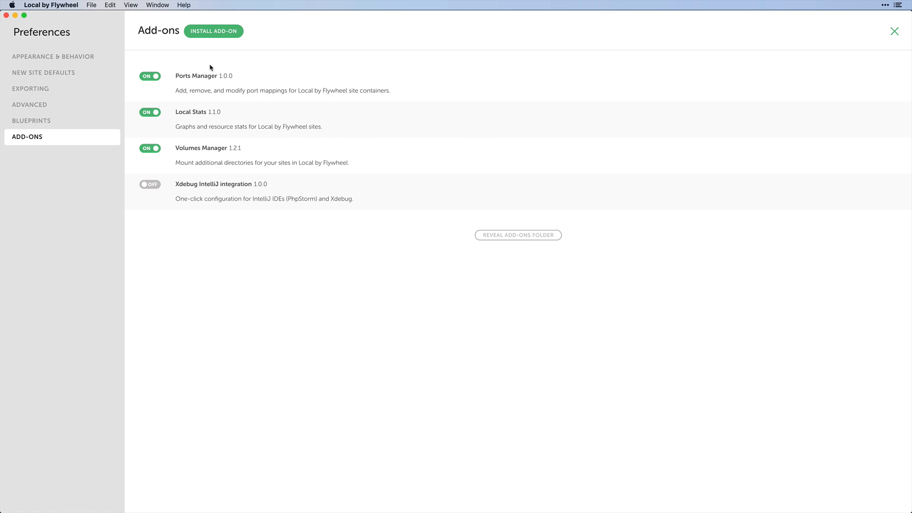
mouse_move(199, 157)
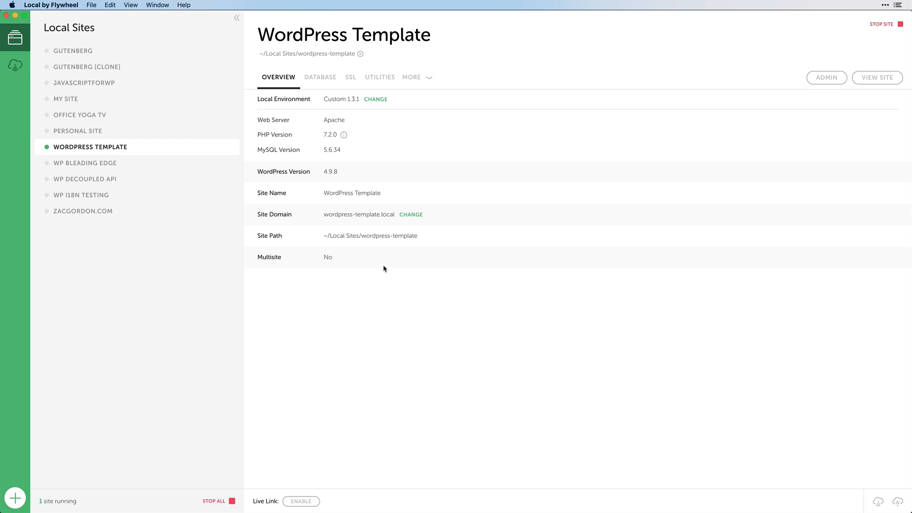
mouse_move(416, 80)
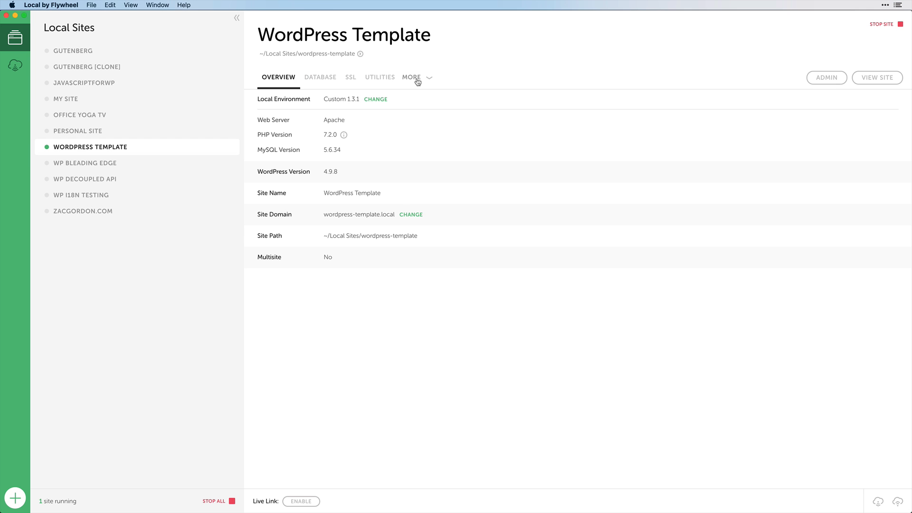
- Show WordPress Template's Ports page from the More menu, then reopen the More menu
click(411, 77)
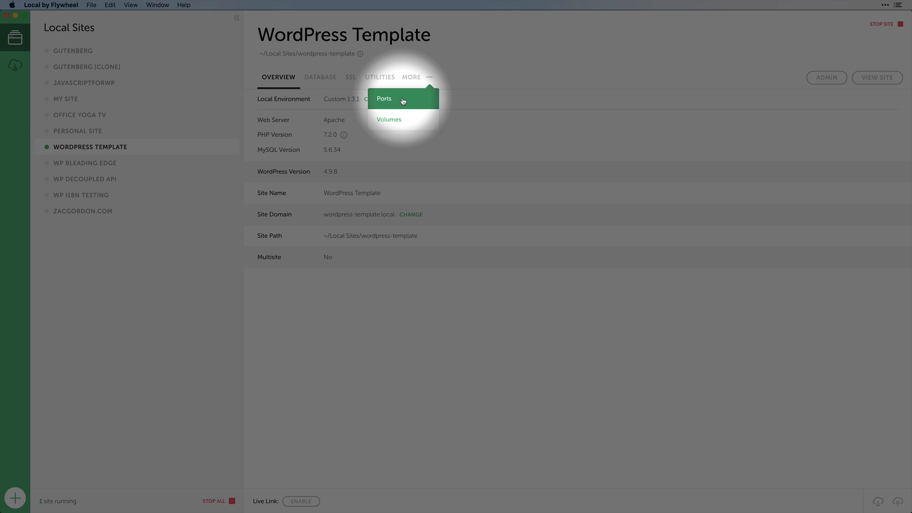
click(383, 98)
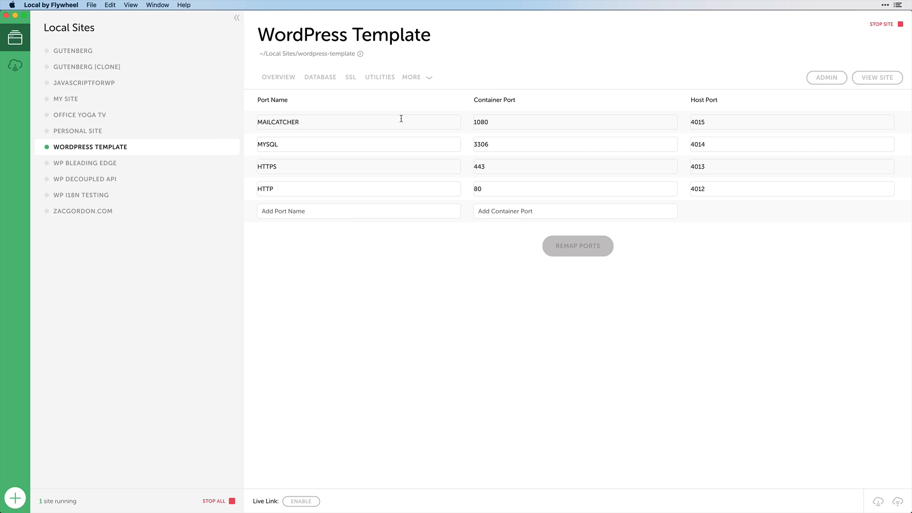
click(416, 77)
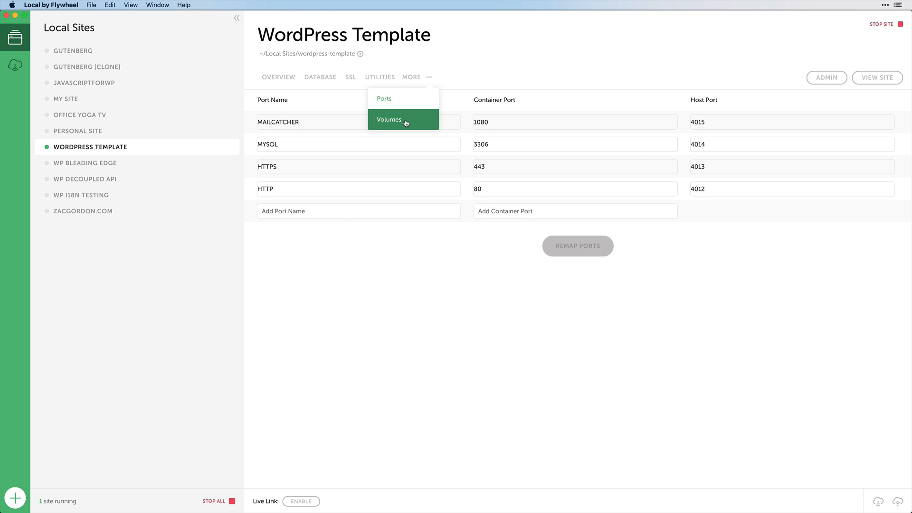
- Show the site's Volumes mappings and start a new container destination entry
click(389, 120)
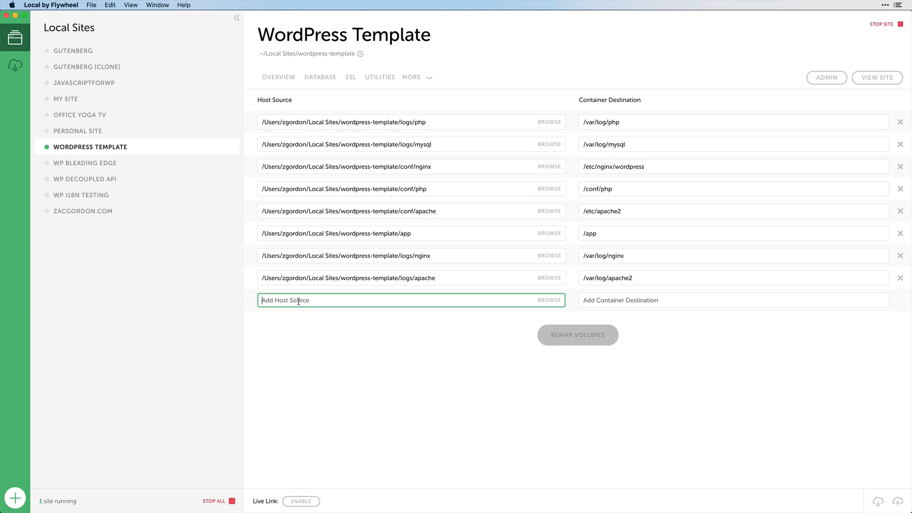
click(733, 300)
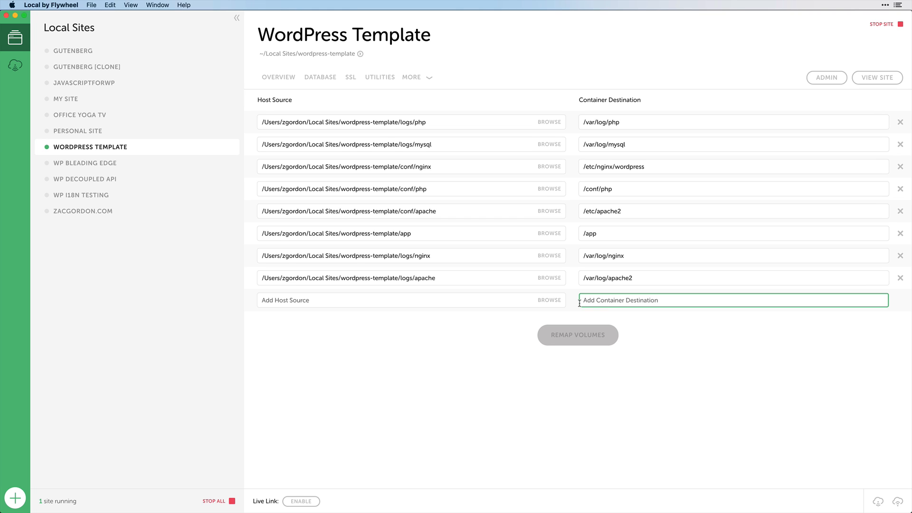